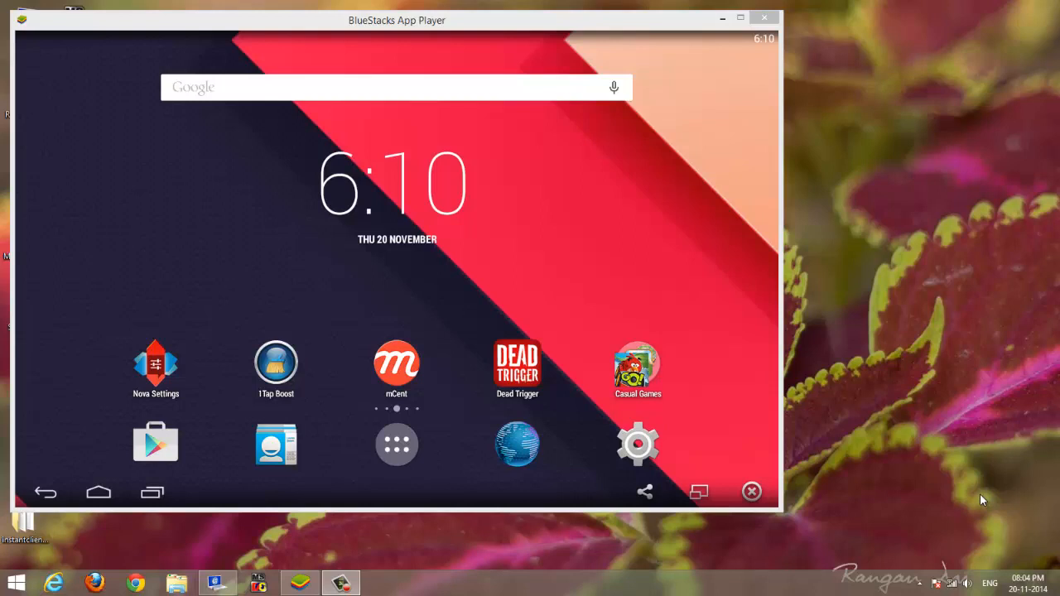
mouse_move(669, 287)
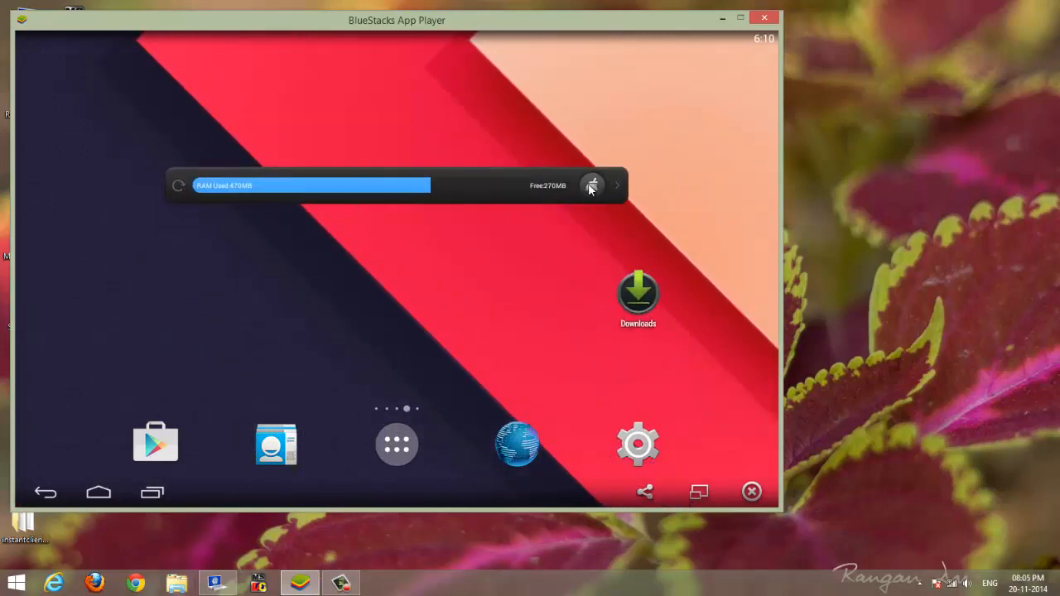
Clean guest memory with the RAM booster, raising free RAM to 285MB, then close Calculator.
click(590, 185)
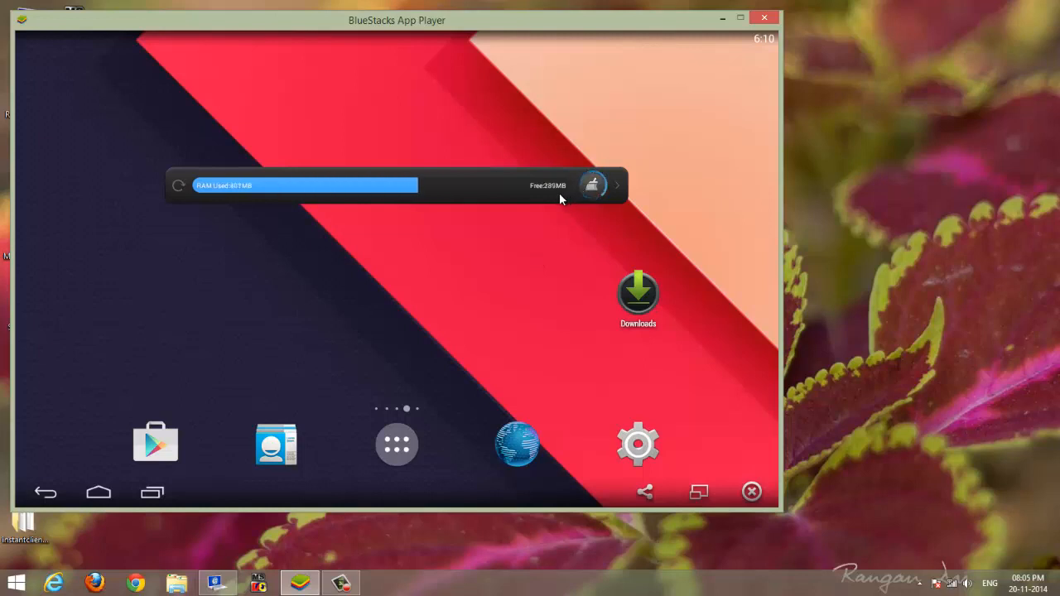
click(591, 185)
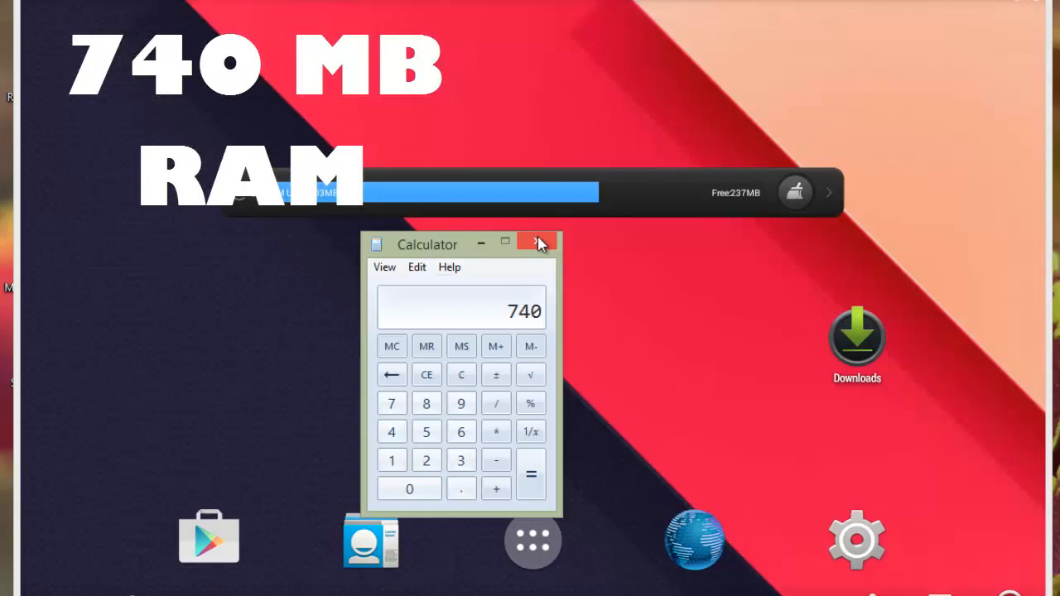
click(535, 242)
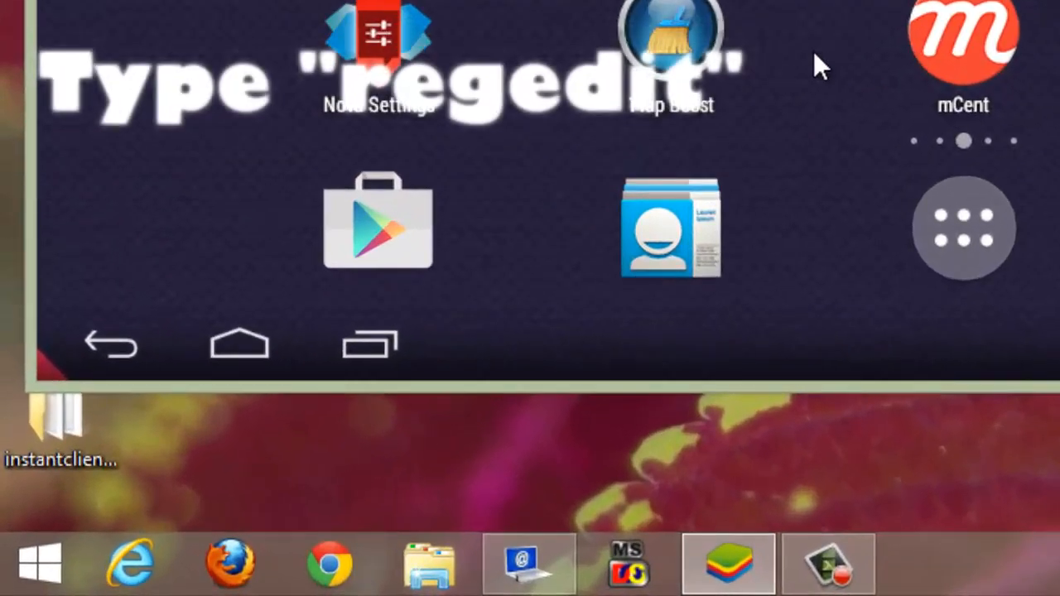
Launch regedit from the Windows Run dialog.
text(regedit)
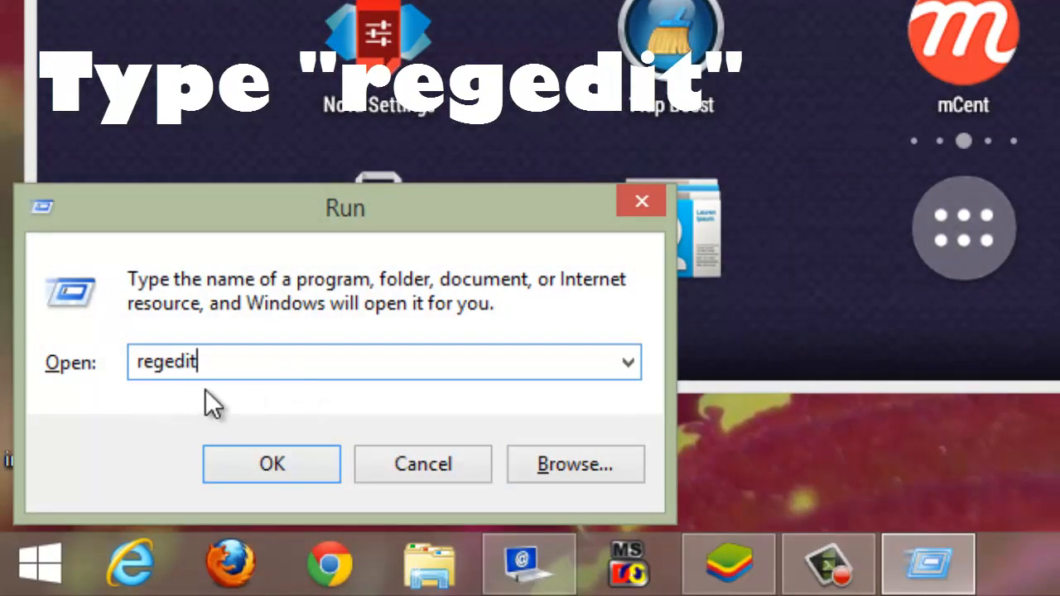
click(272, 464)
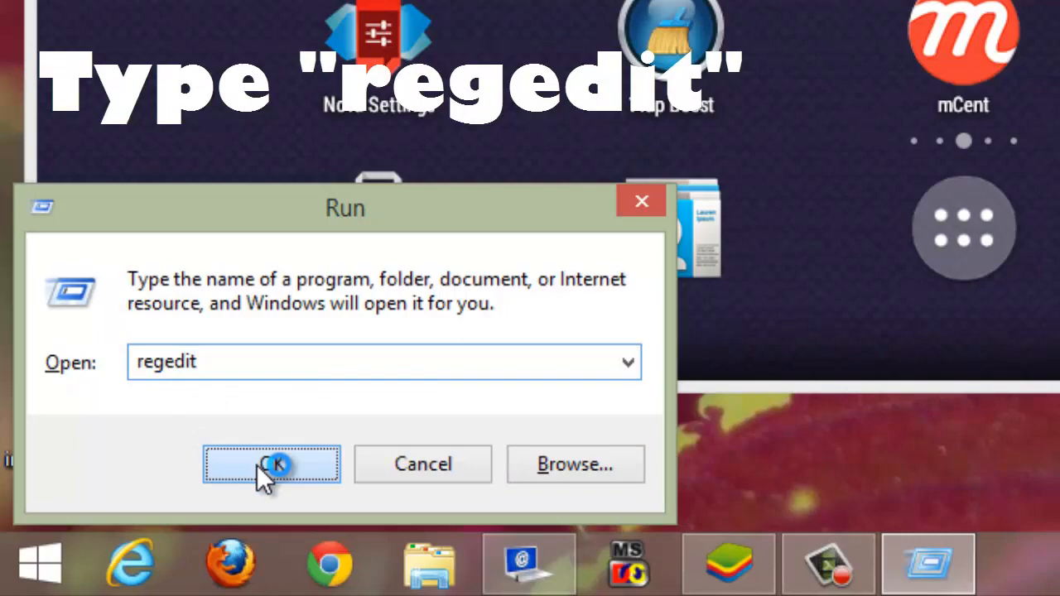
click(272, 463)
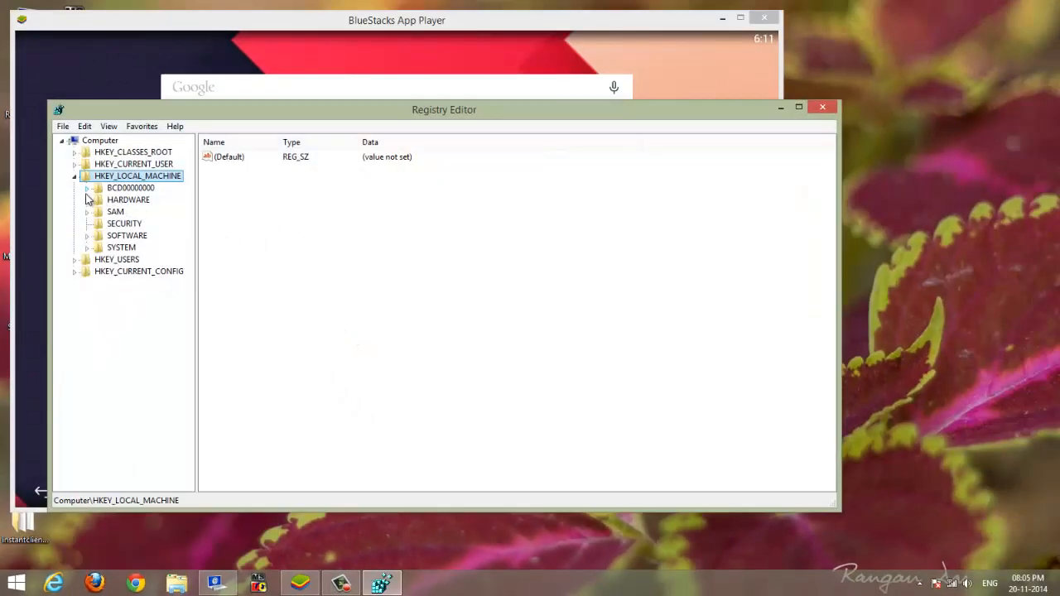
Expand HKEY_LOCAL_MACHINE and its SOFTWARE key.
click(75, 176)
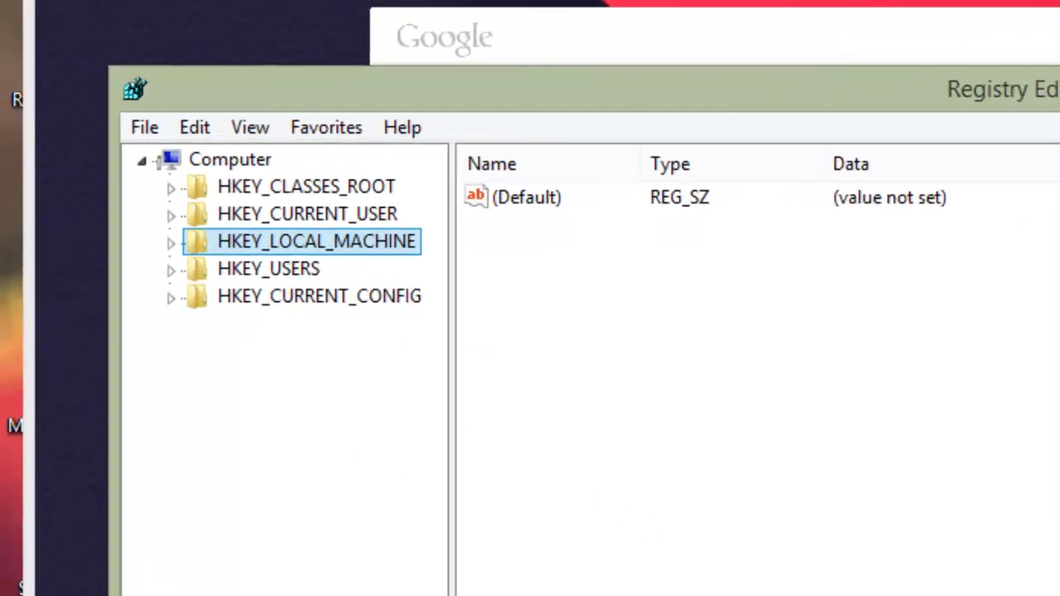
click(174, 241)
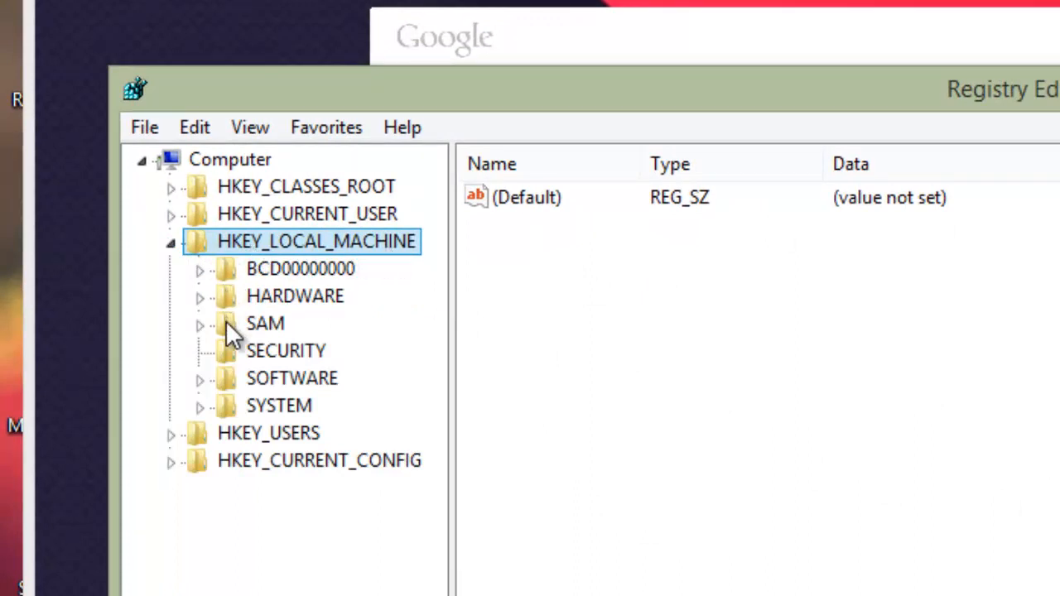
click(291, 378)
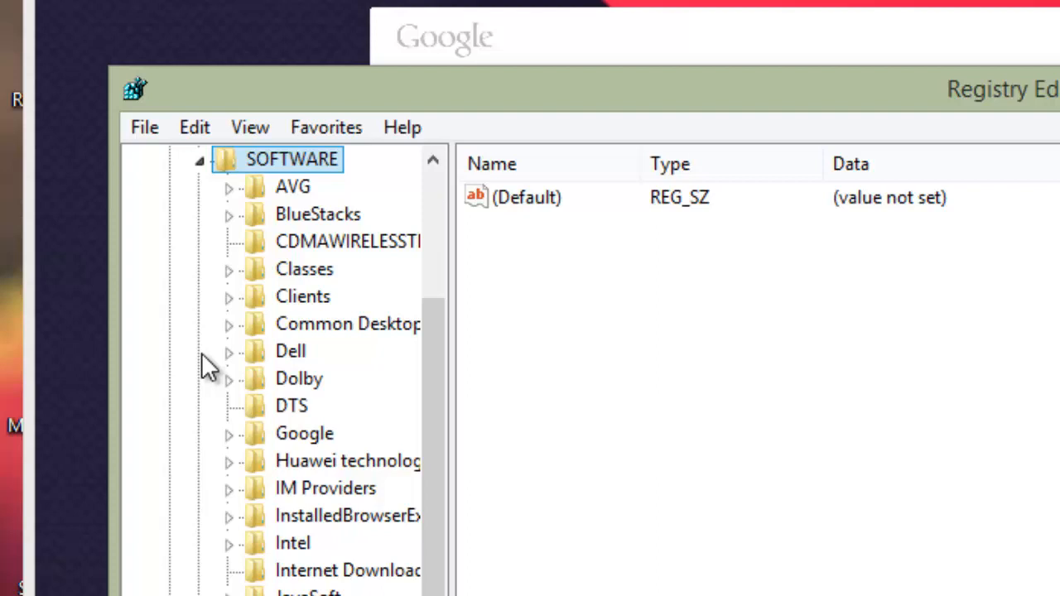
mouse_move(307, 232)
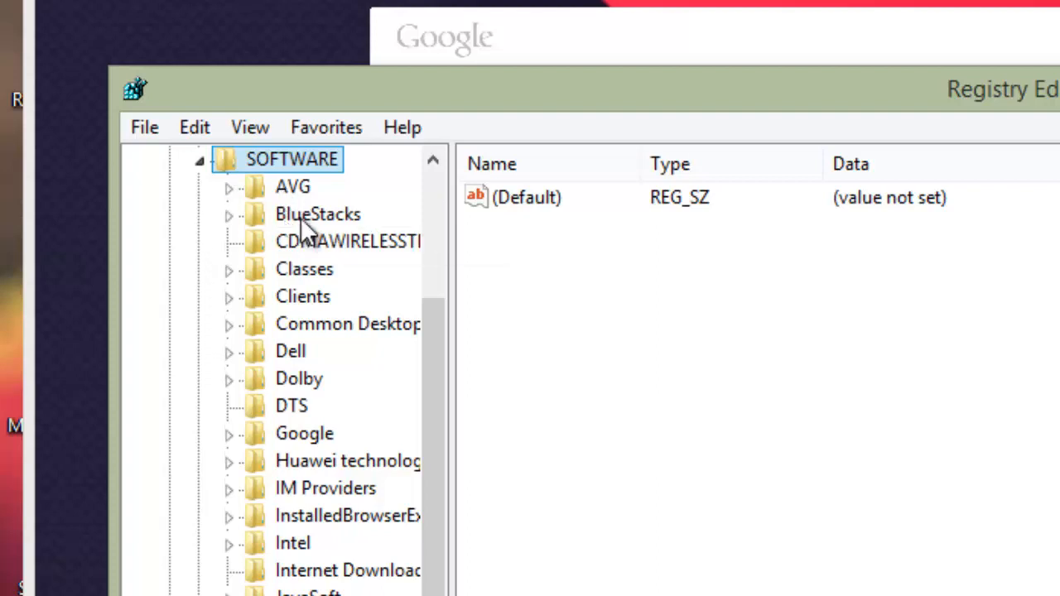
Open BlueStacks > Guests > Android to show its Memory value of 768.
click(317, 214)
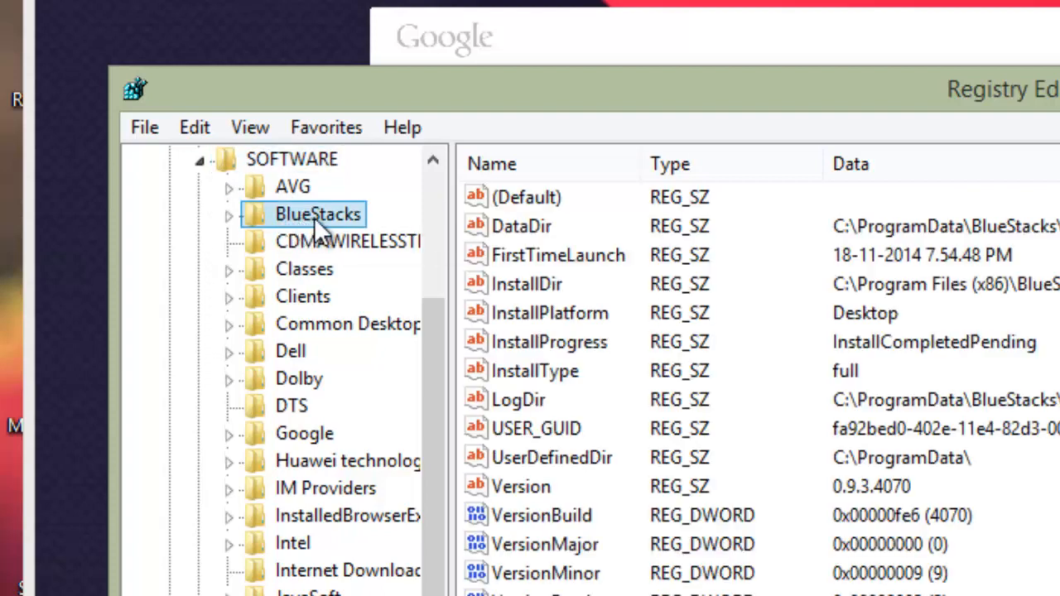
mouse_move(235, 236)
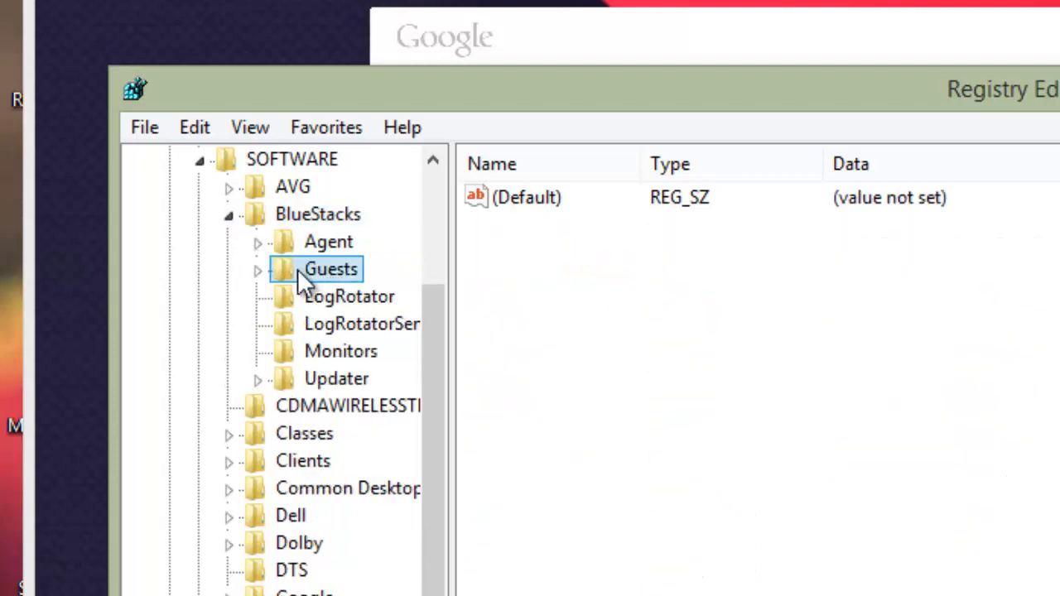
click(258, 269)
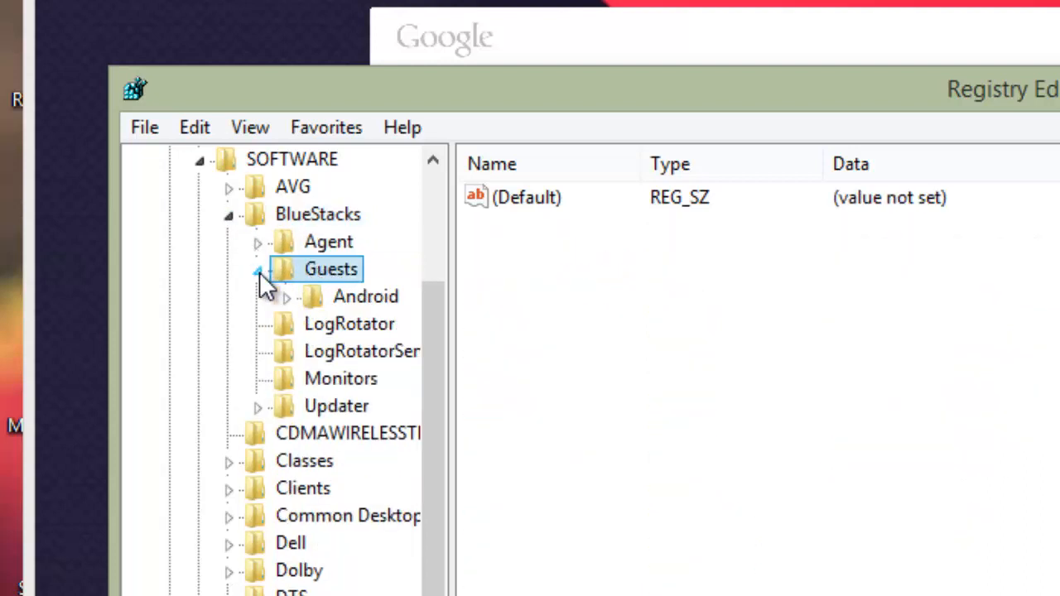
click(366, 296)
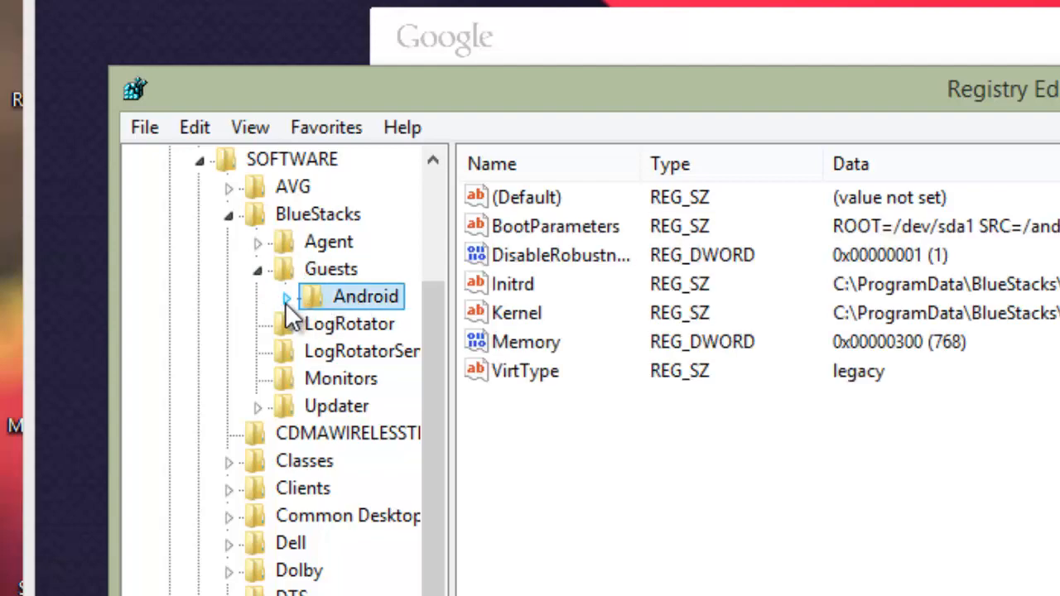
click(523, 342)
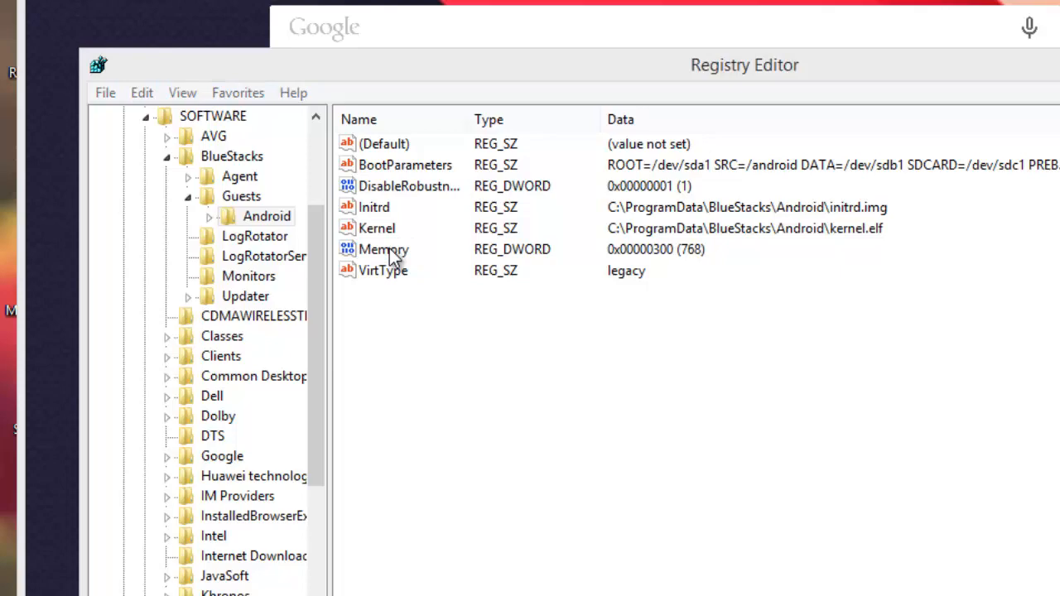
Change the Android guest's Memory value from 768 to 1024 decimal.
double_click(383, 249)
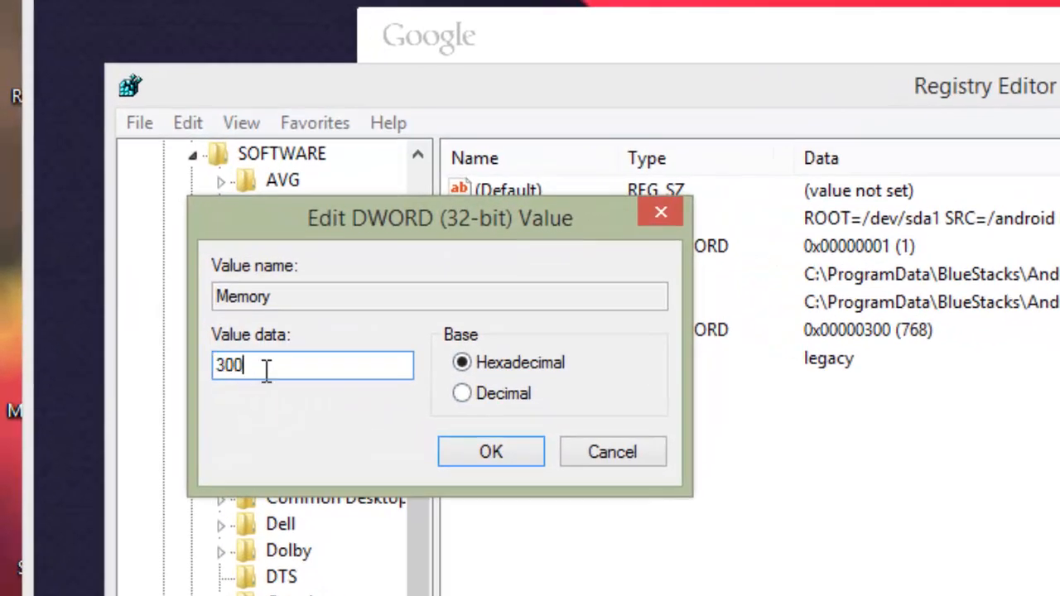
click(458, 394)
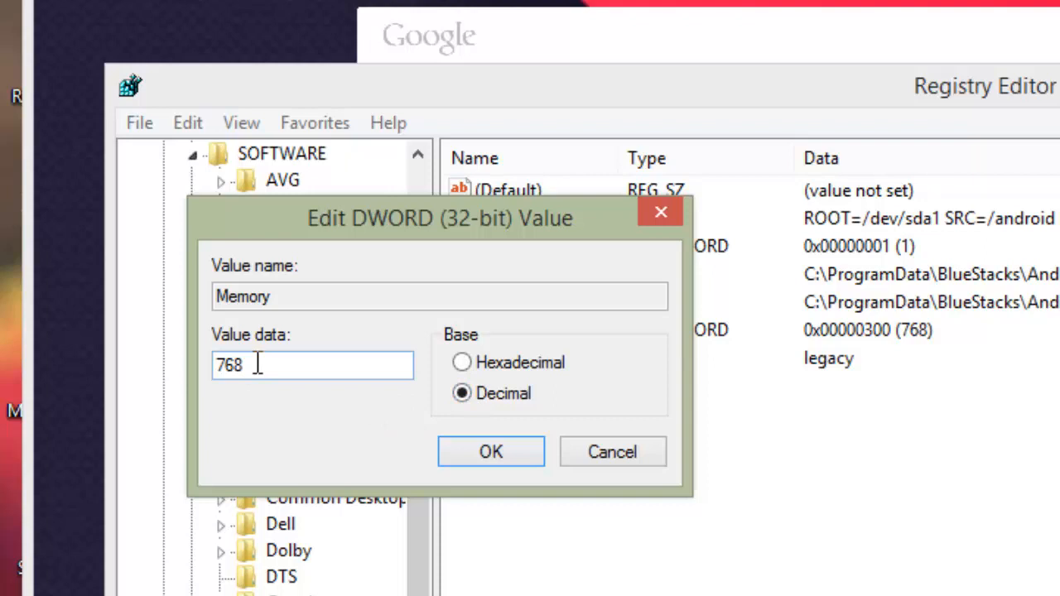
key(ctrl+a)
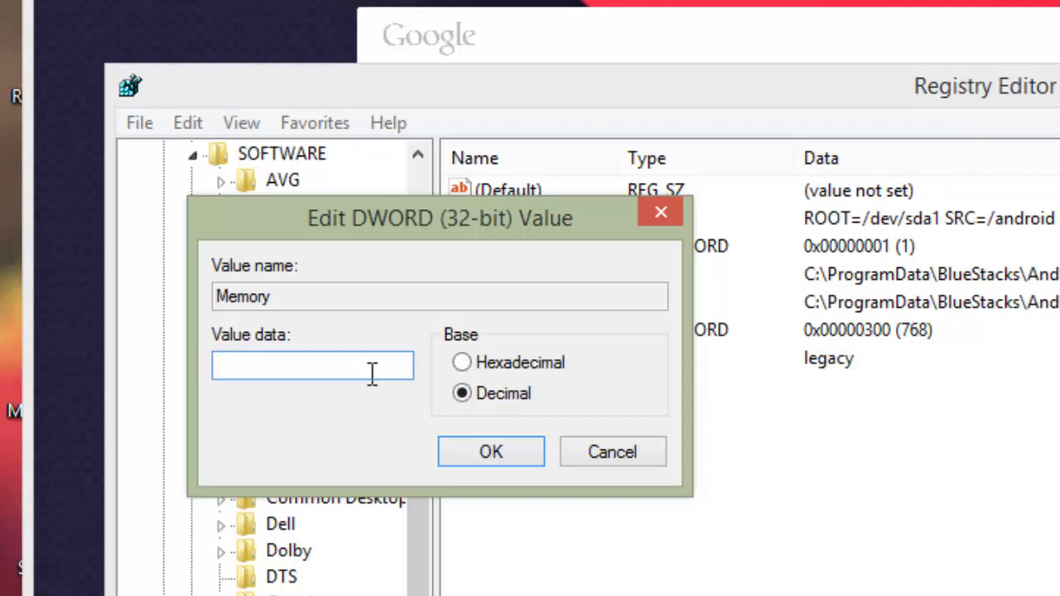
text(1024)
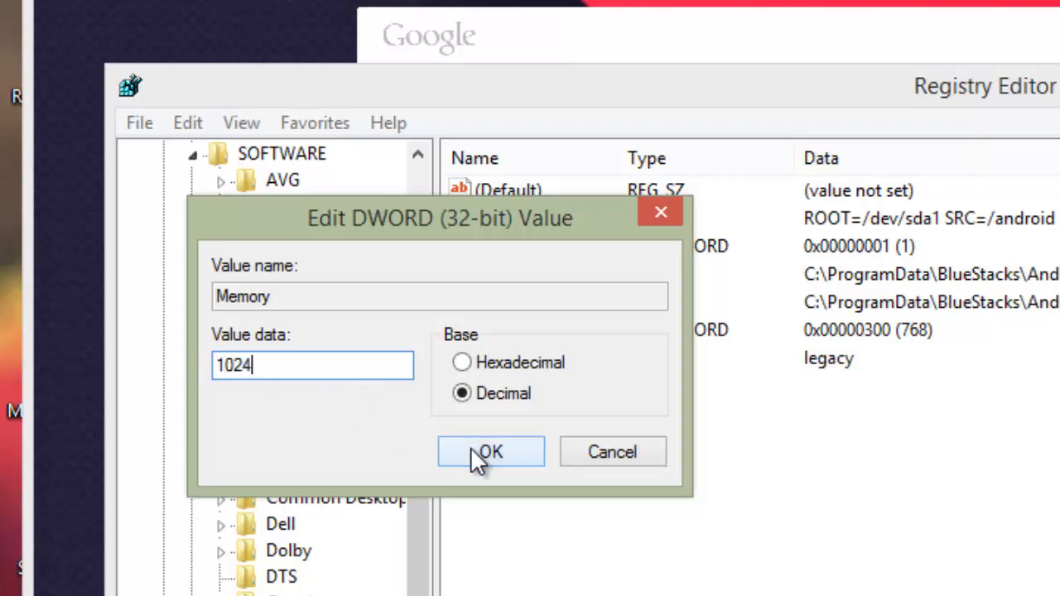
click(491, 452)
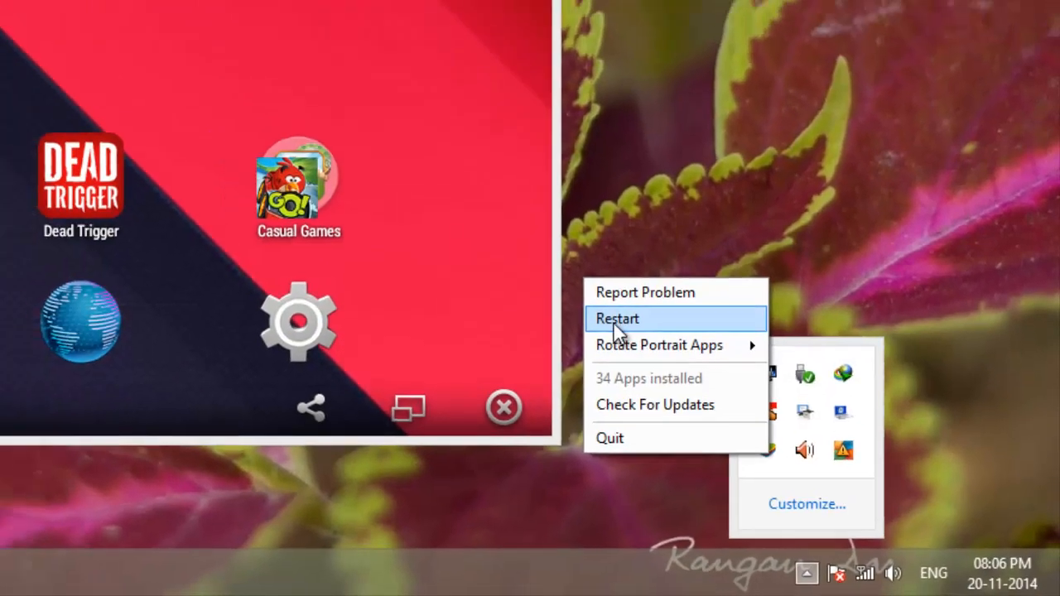
Restart BlueStacks from its tray menu to apply the 1024 MB memory setting.
click(617, 318)
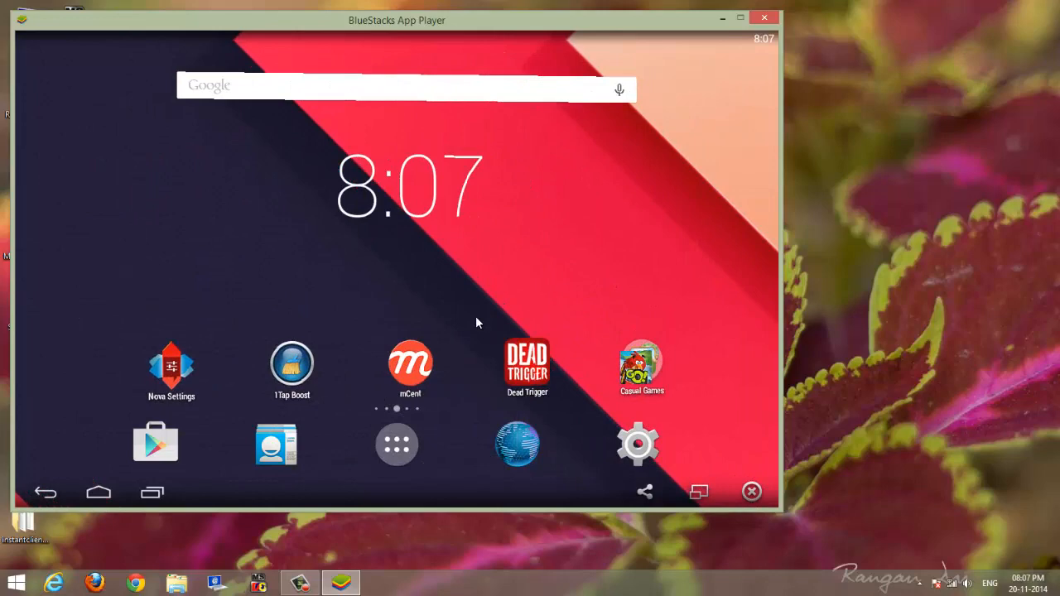
Open the Android Settings gear on the BlueStacks home screen.
click(639, 444)
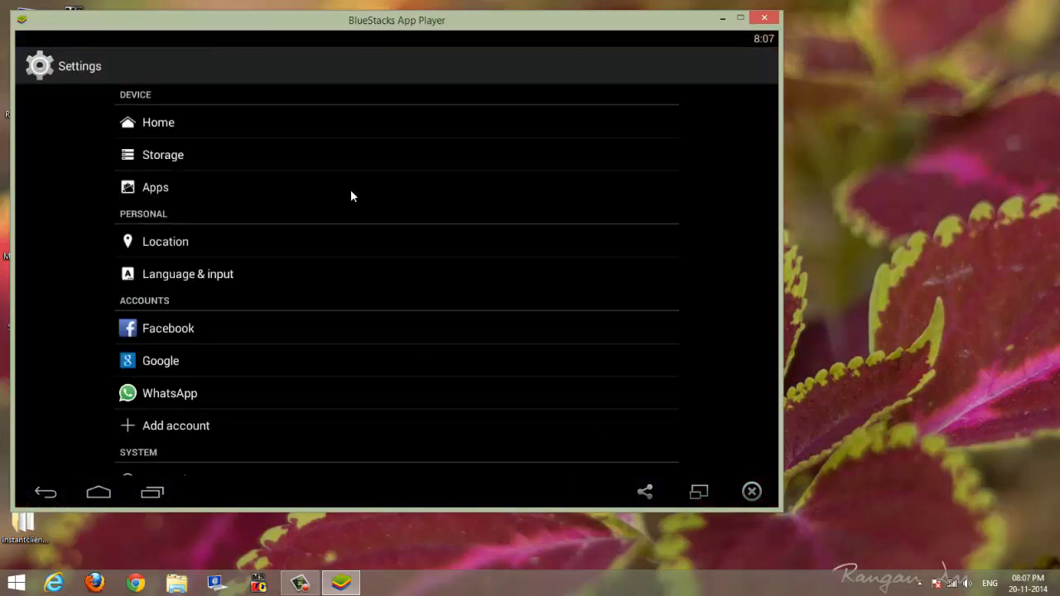
Check running apps RAM in Settings > Apps: 446MB used, 404MB free.
click(155, 186)
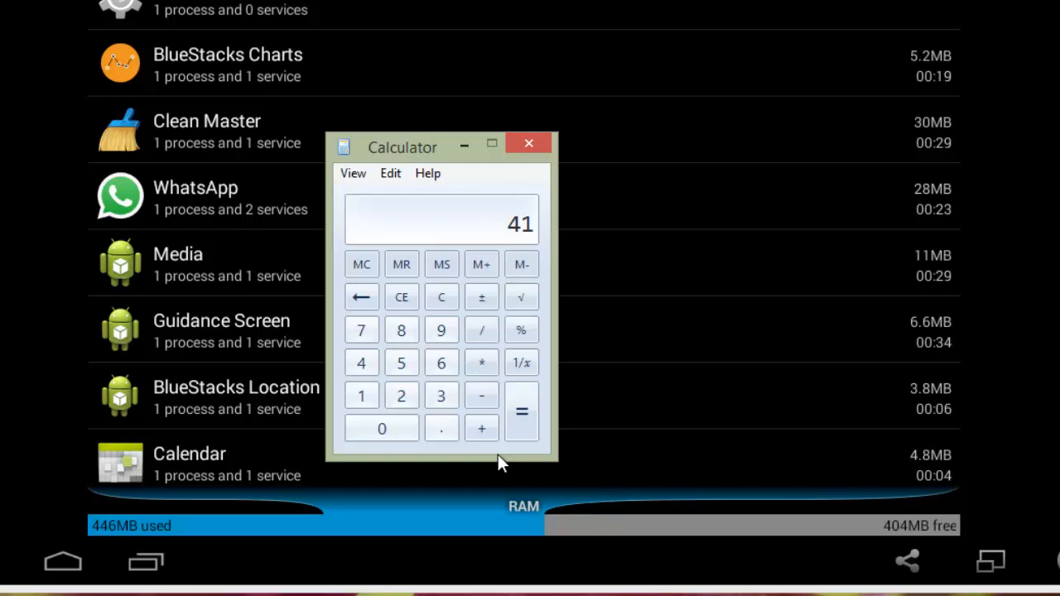
click(441, 296)
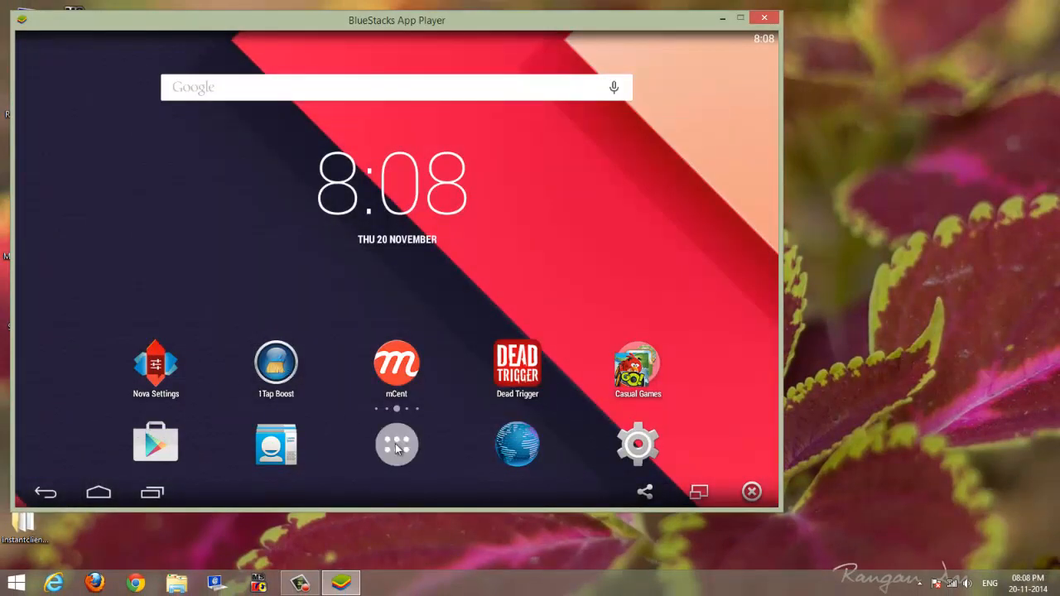
Open the app drawer from the BlueStacks home screen.
click(396, 446)
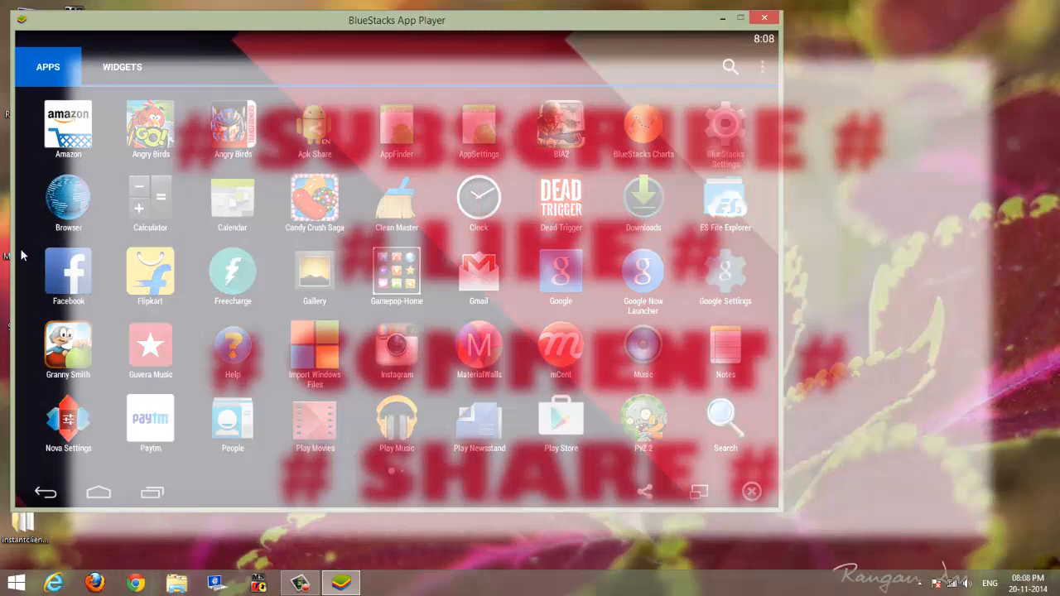